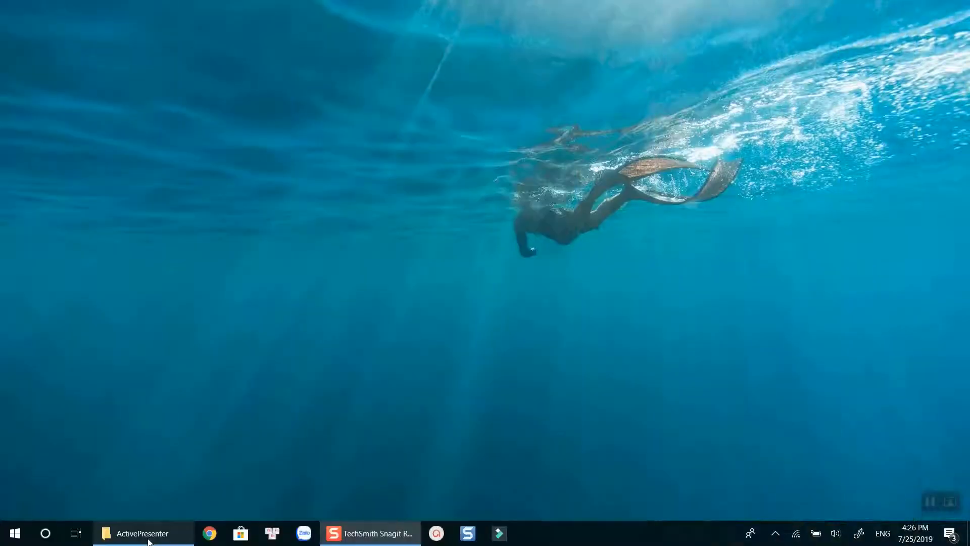
Bring up the ActivePresenter folder and open the 86,700 KB screen recording applications project
click(143, 532)
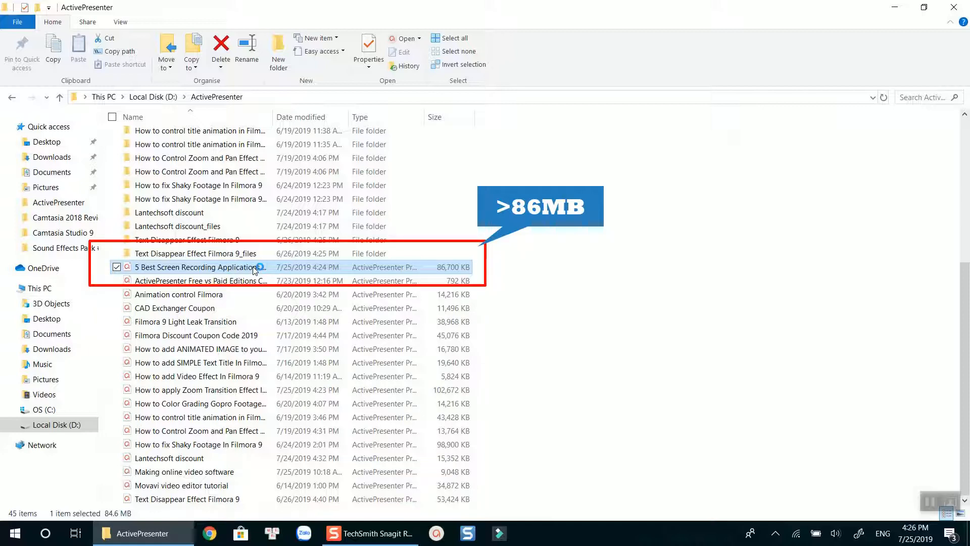
double_click(198, 267)
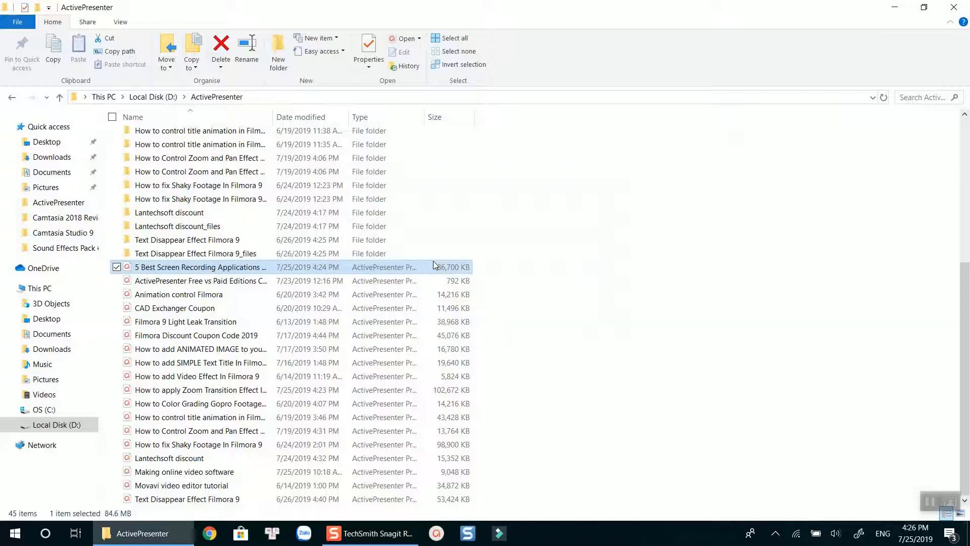
Open the project and select an unused Pexels video resource to delete it
double_click(200, 267)
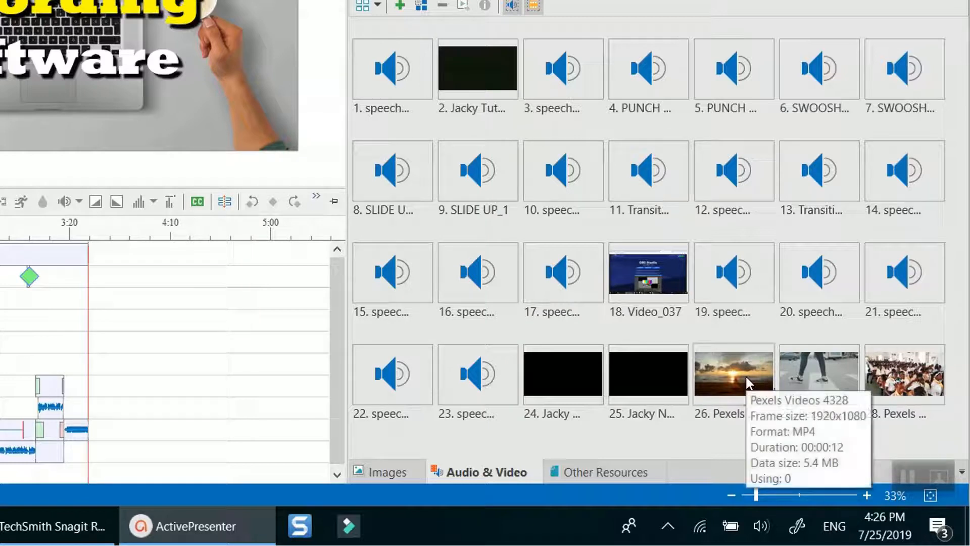
click(733, 375)
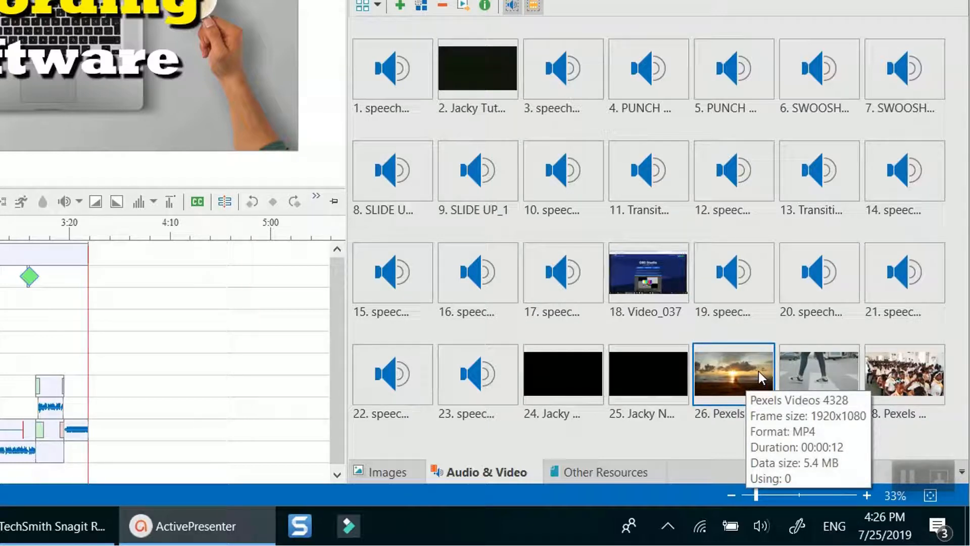
right_click(734, 375)
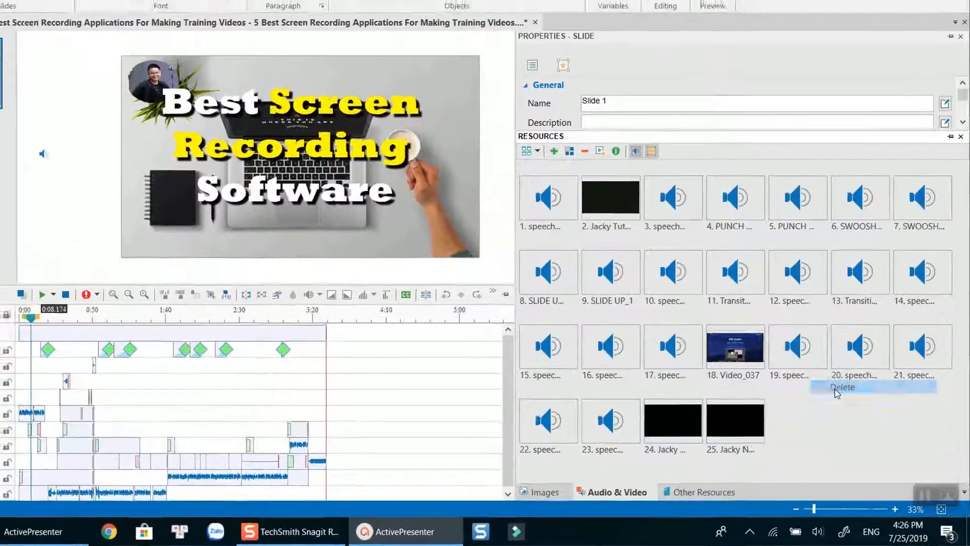
Save the project, close it, and check its 86,700 KB size in File Explorer
click(40, 11)
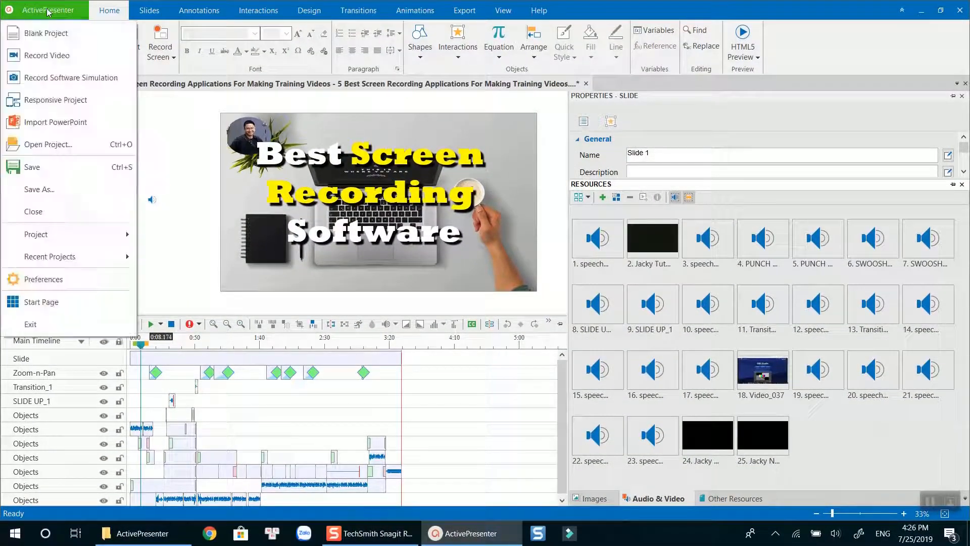
click(32, 168)
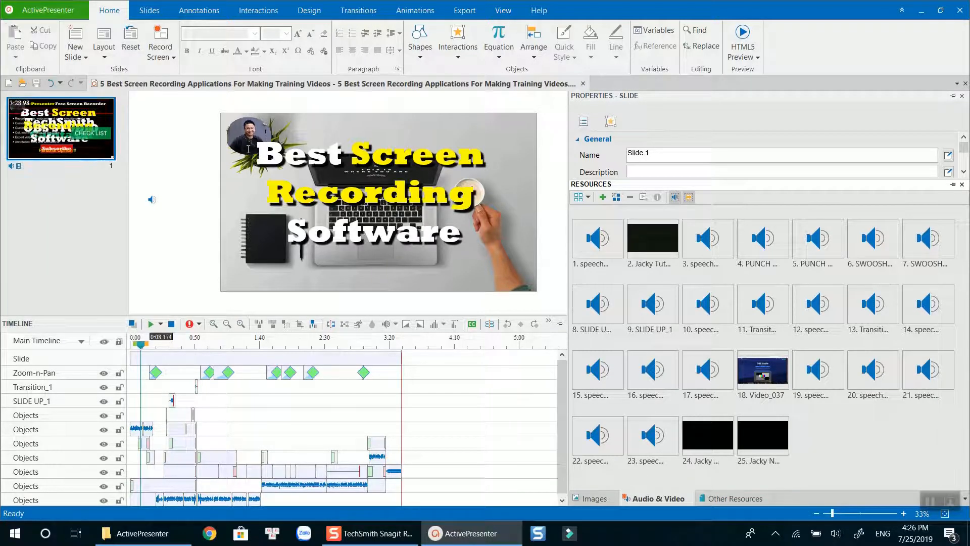
click(141, 532)
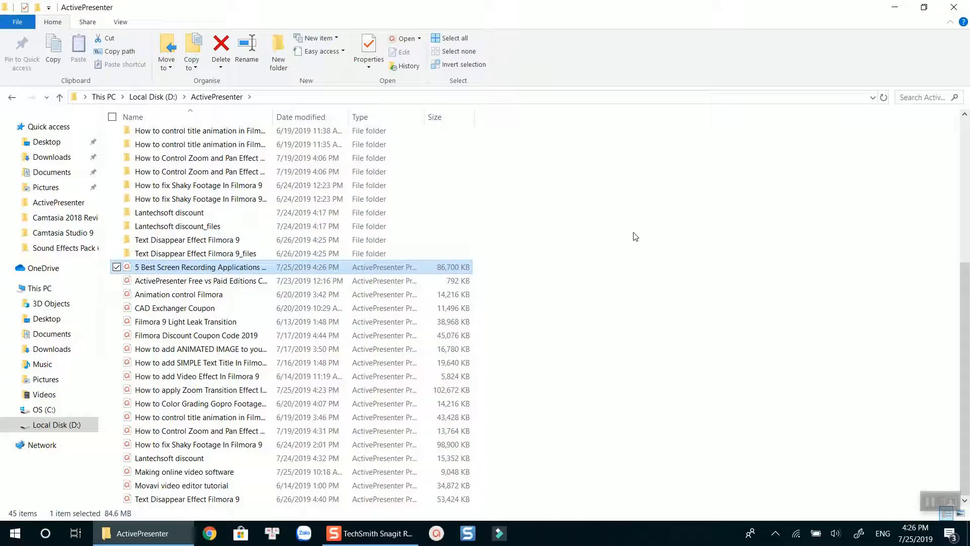
mouse_move(458, 270)
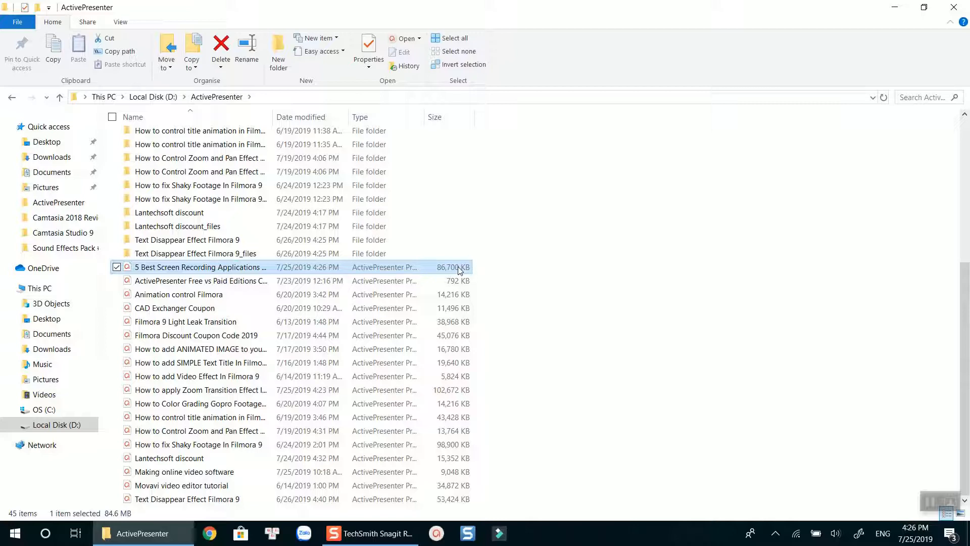
mouse_move(440, 272)
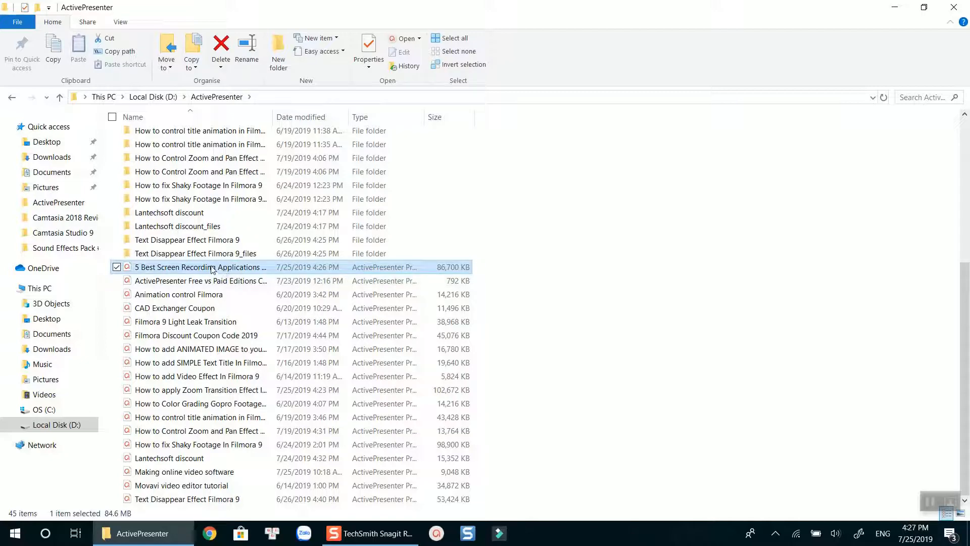
Reopen the project and open Project > Shrink, showing 84.7 MB and 11 unused resources
double_click(199, 267)
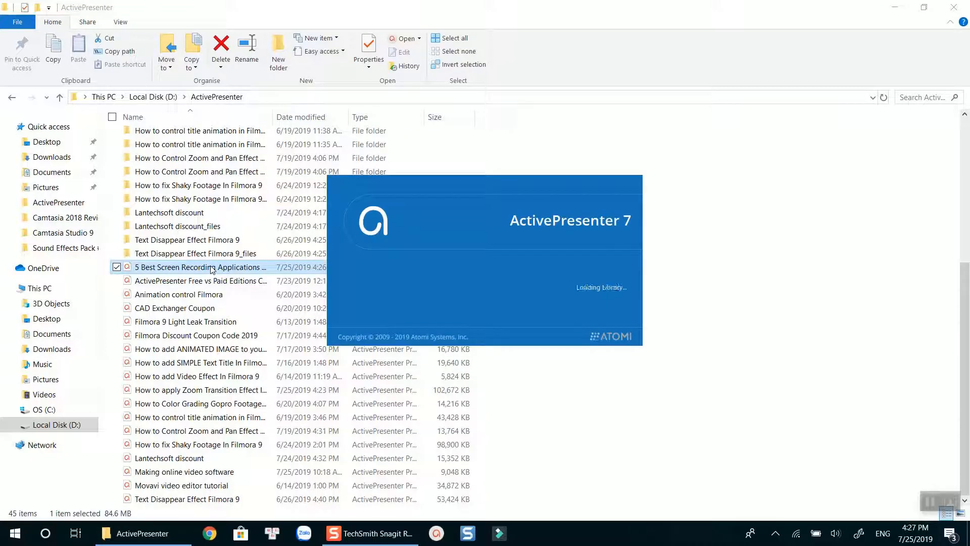
double_click(201, 267)
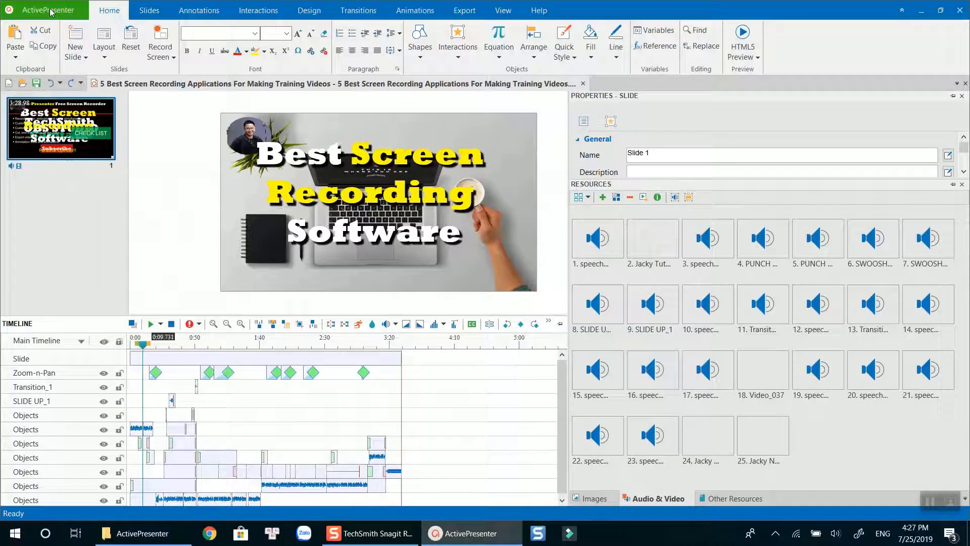
click(44, 10)
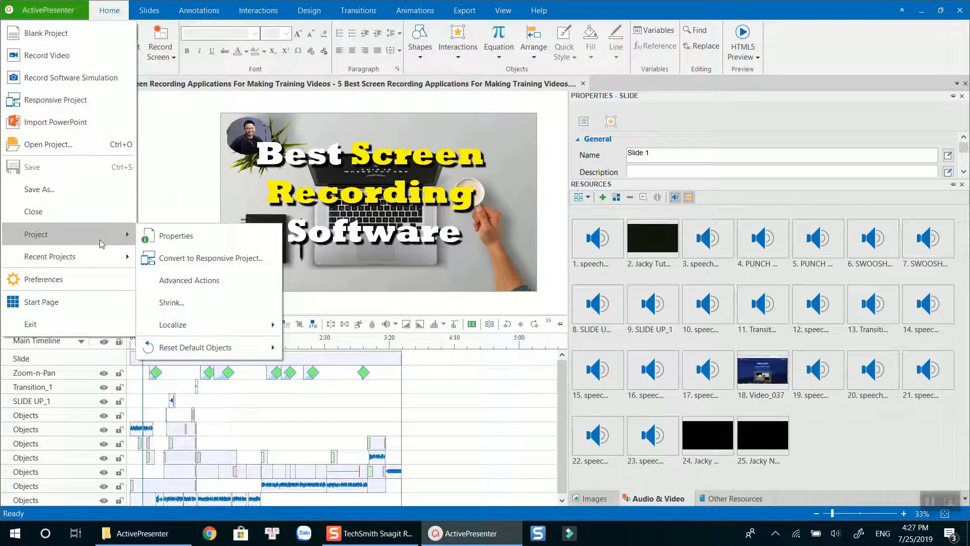
mouse_move(171, 303)
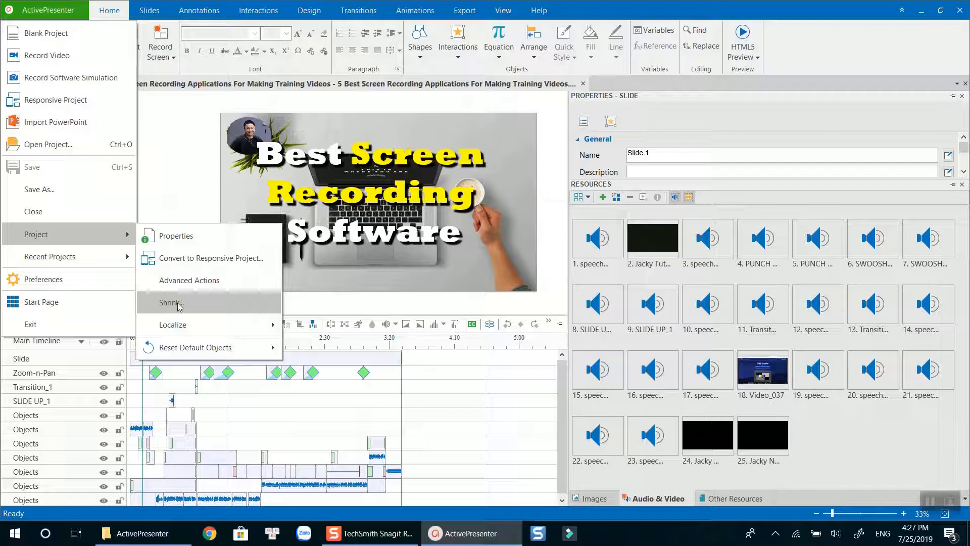
click(170, 303)
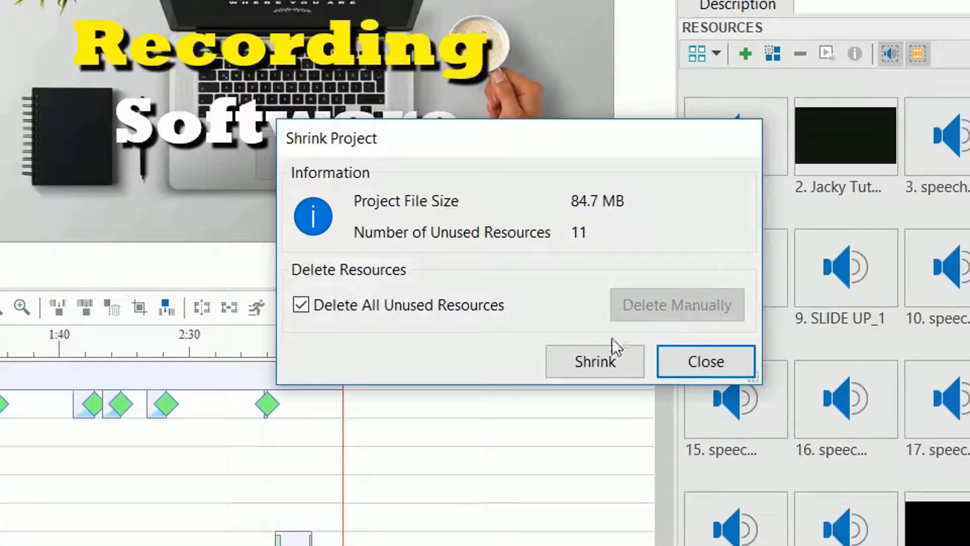
Shrink the project with all unused resources deleted, reaching 46.1 MB, then close the results
click(594, 361)
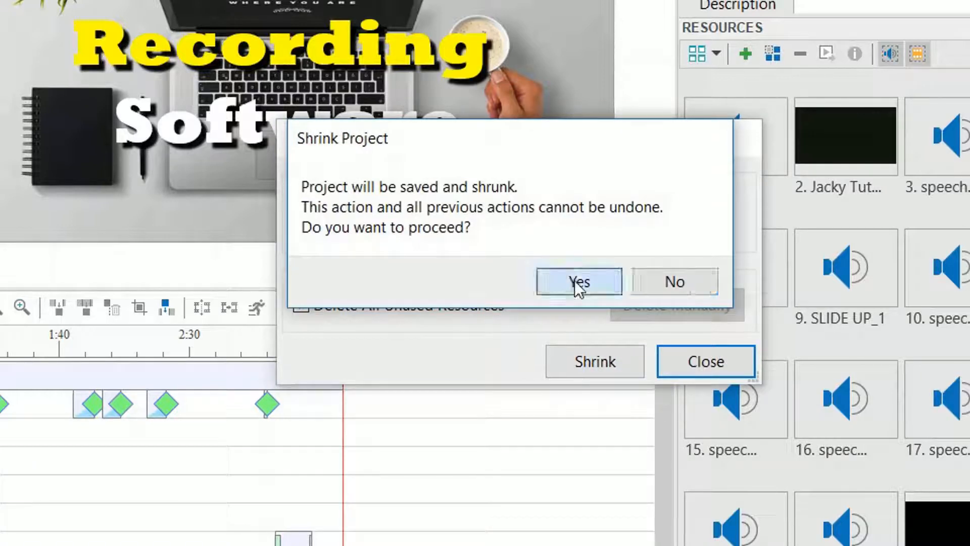
click(578, 282)
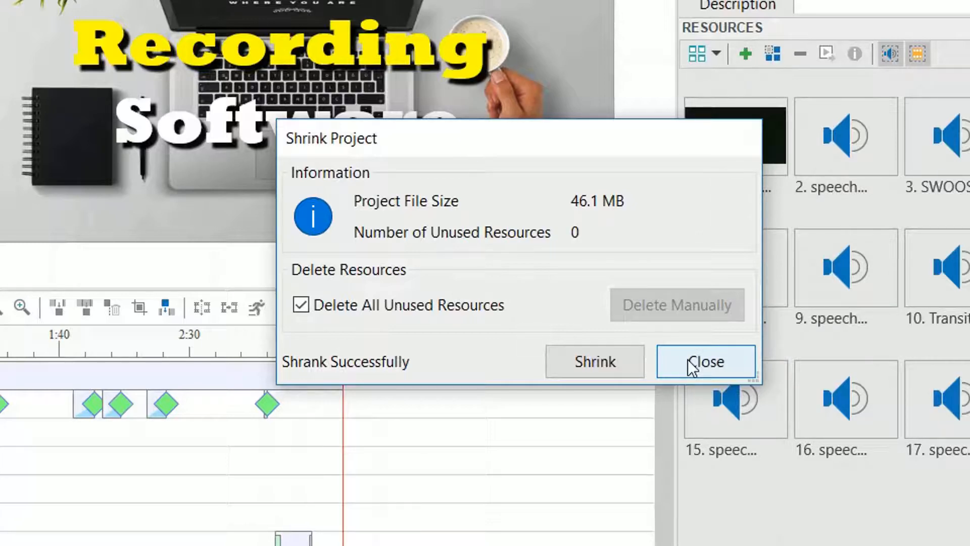
click(705, 361)
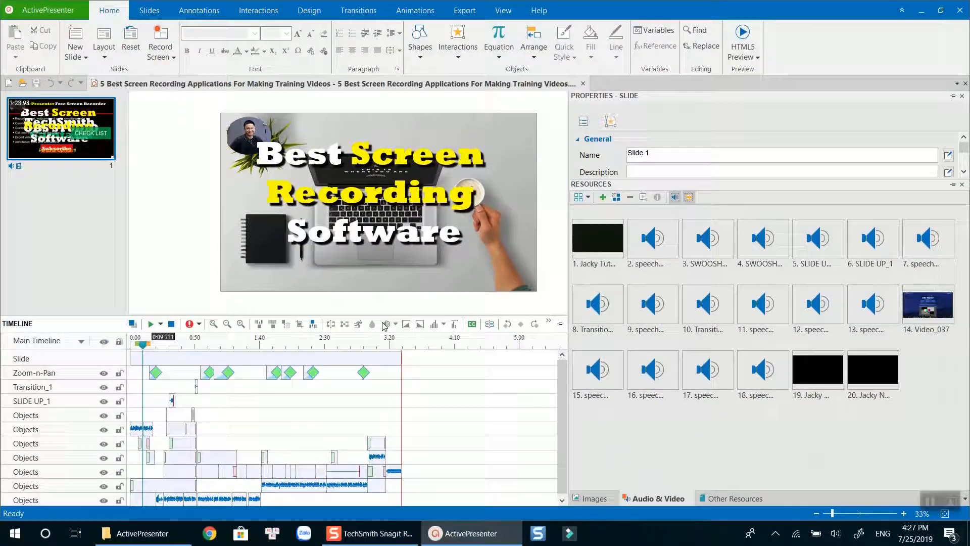